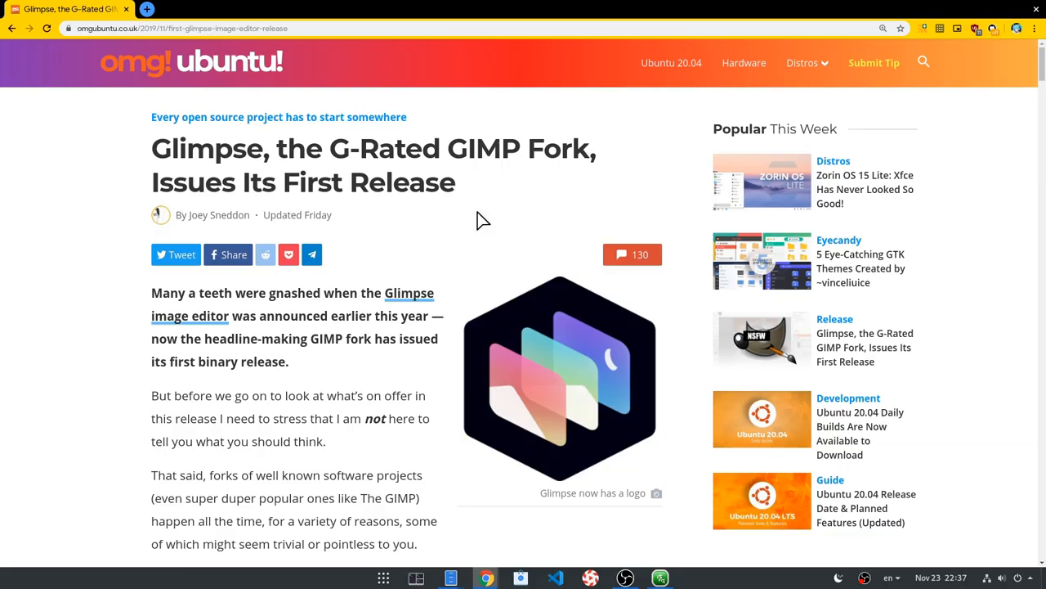
# Scroll down through the Glimpse fork news before reaching the release notes
pyautogui.scroll(-3)
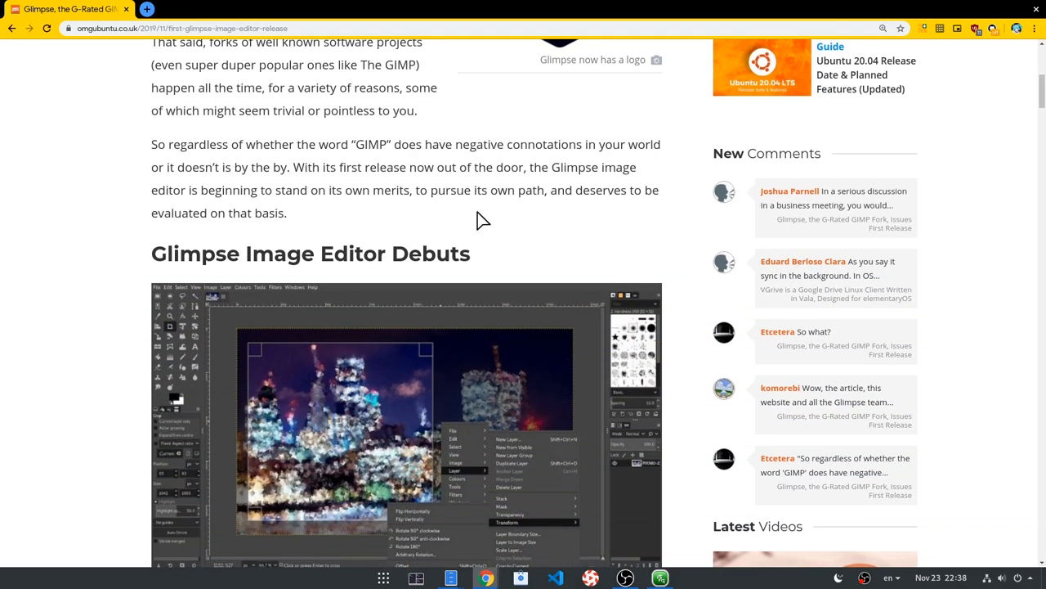
pyautogui.scroll(-3)
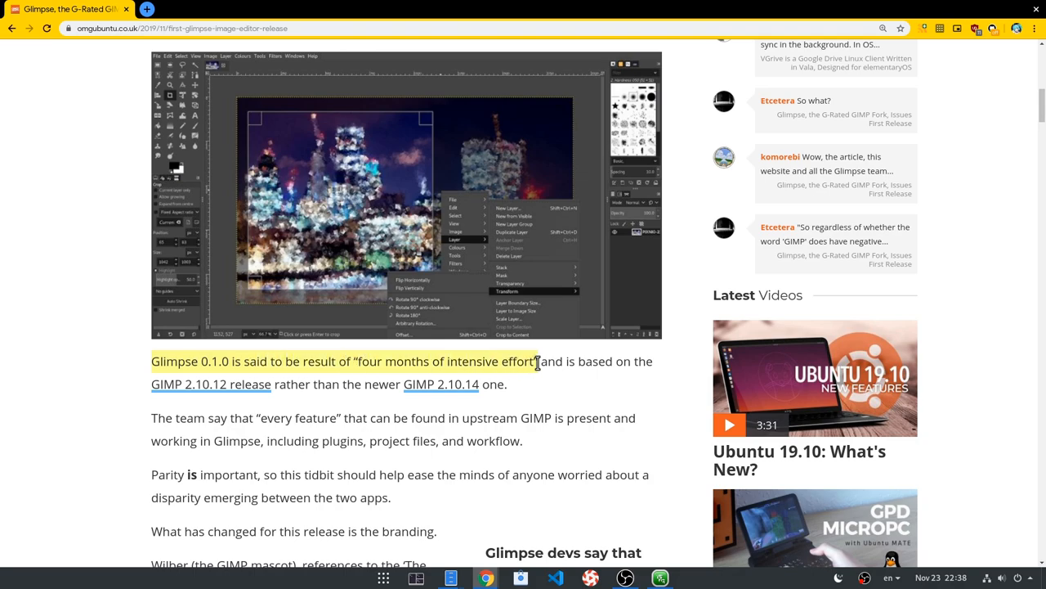
pyautogui.scroll(-3)
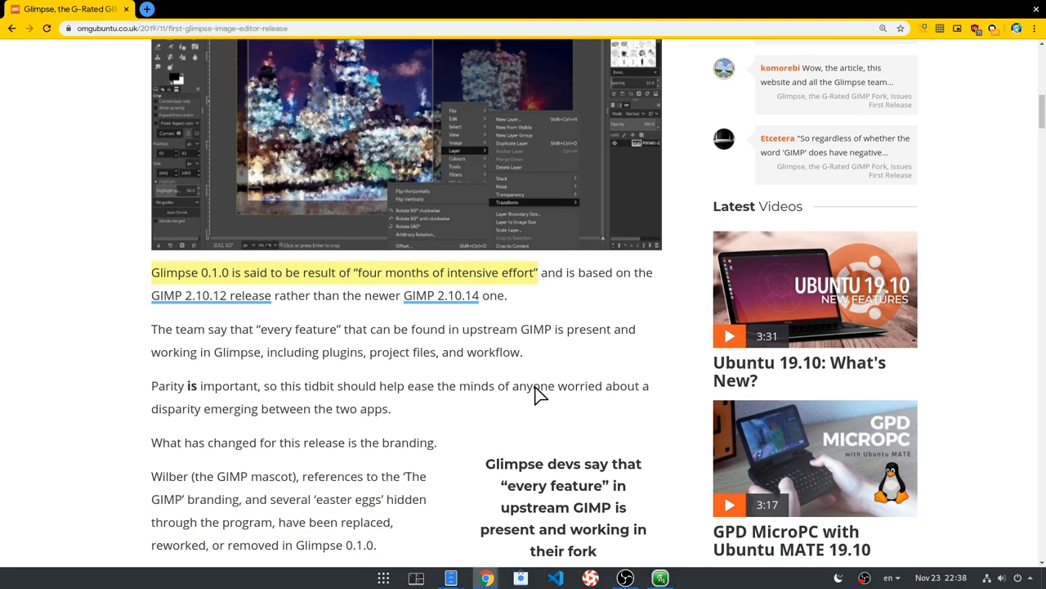
pyautogui.scroll(-3)
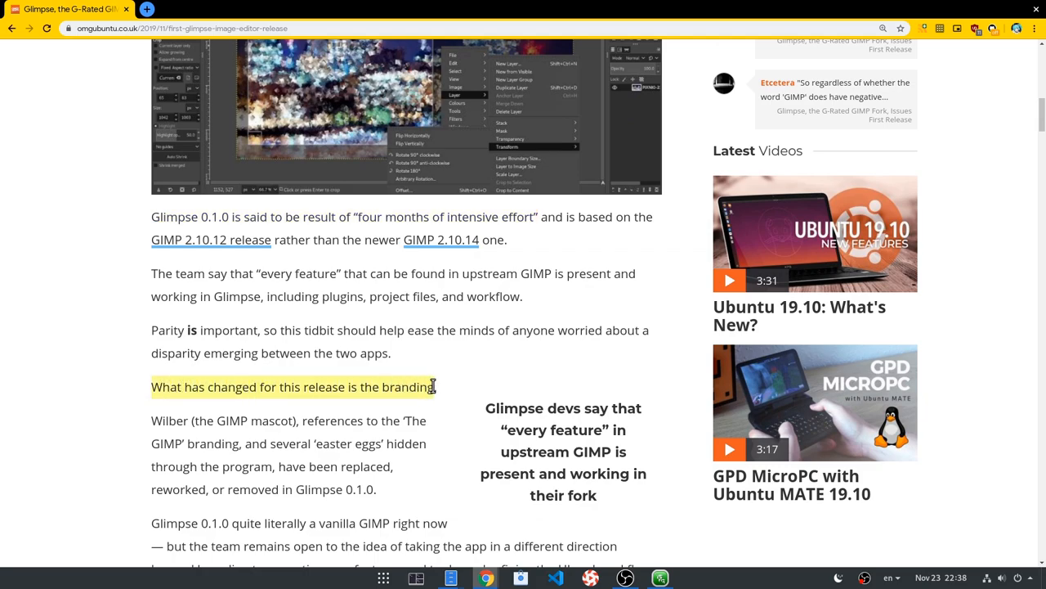
pyautogui.moveTo(497, 368)
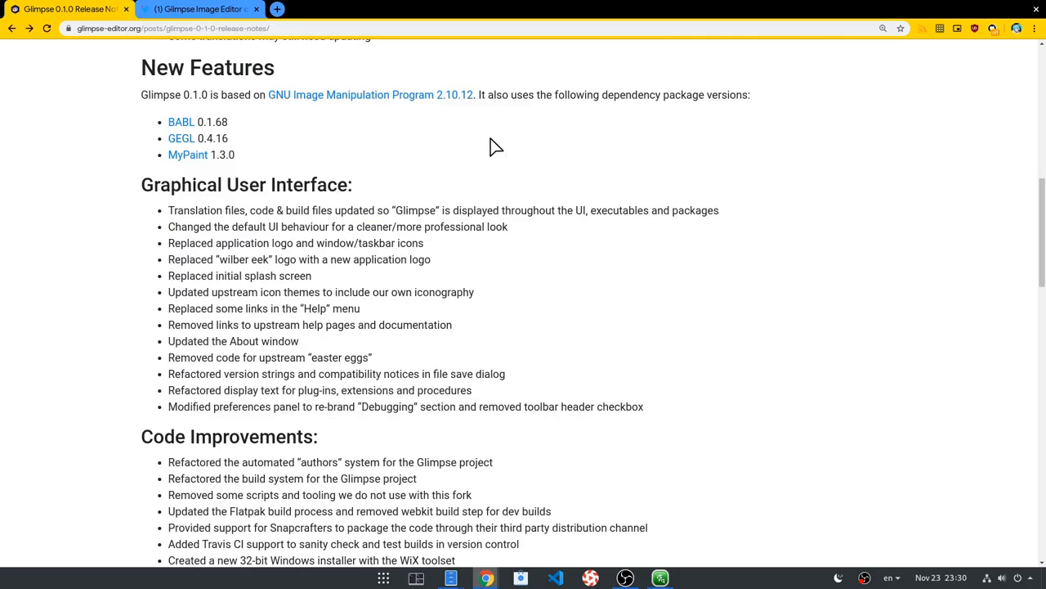
# Highlight the New Features heading and read through the 0.1.0 feature and improvement lists
pyautogui.doubleClick(209, 67)
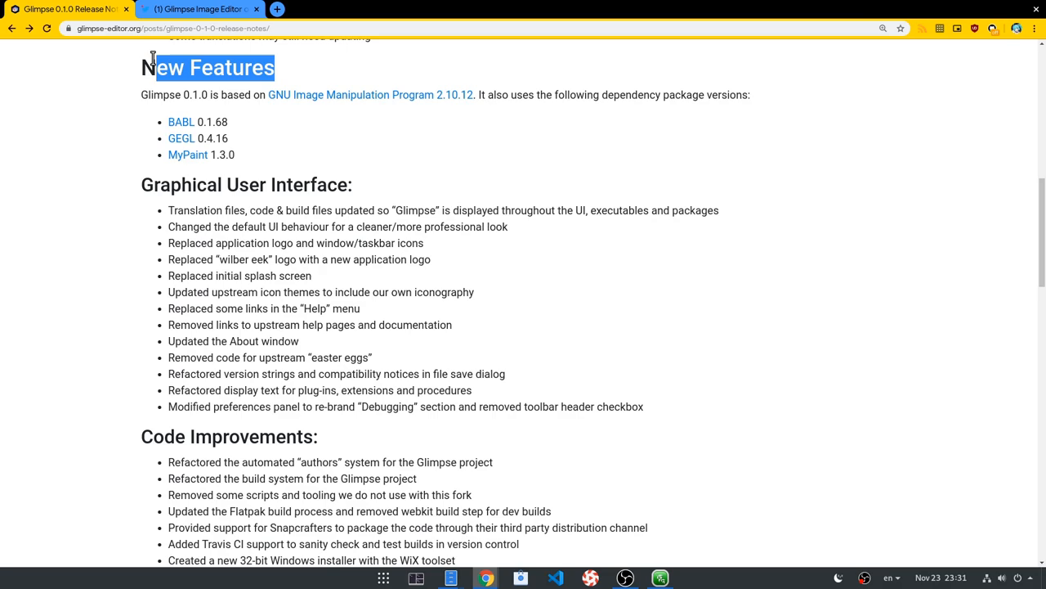
pyautogui.scroll(-3)
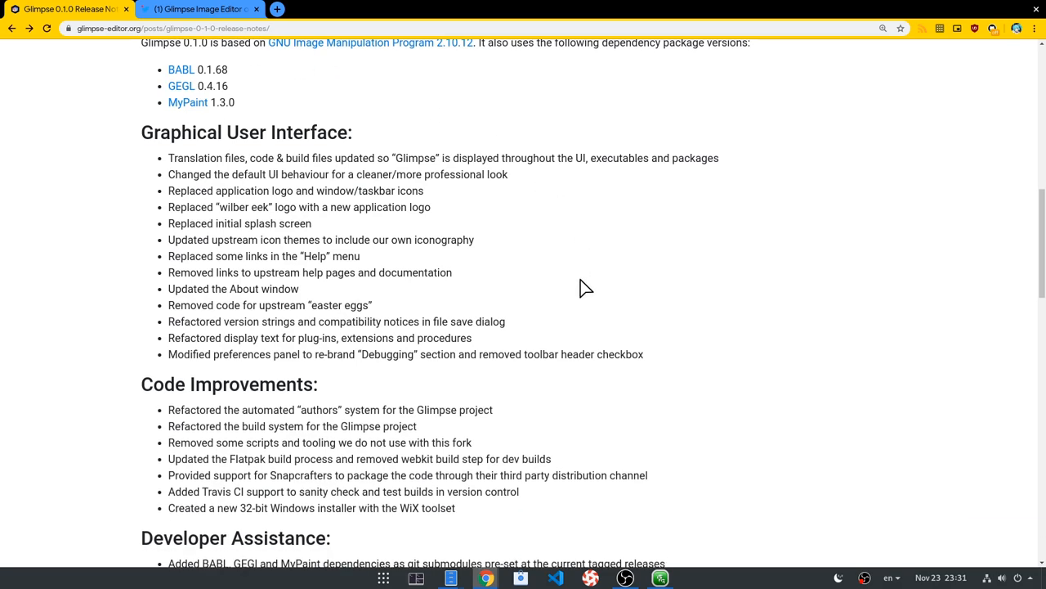
pyautogui.scroll(-3)
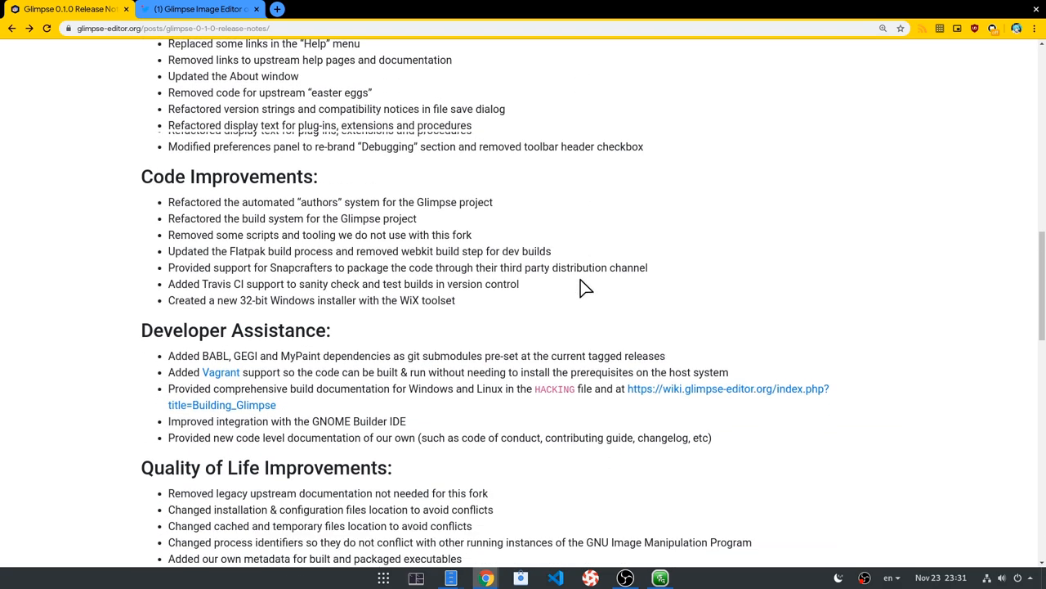
pyautogui.scroll(-3)
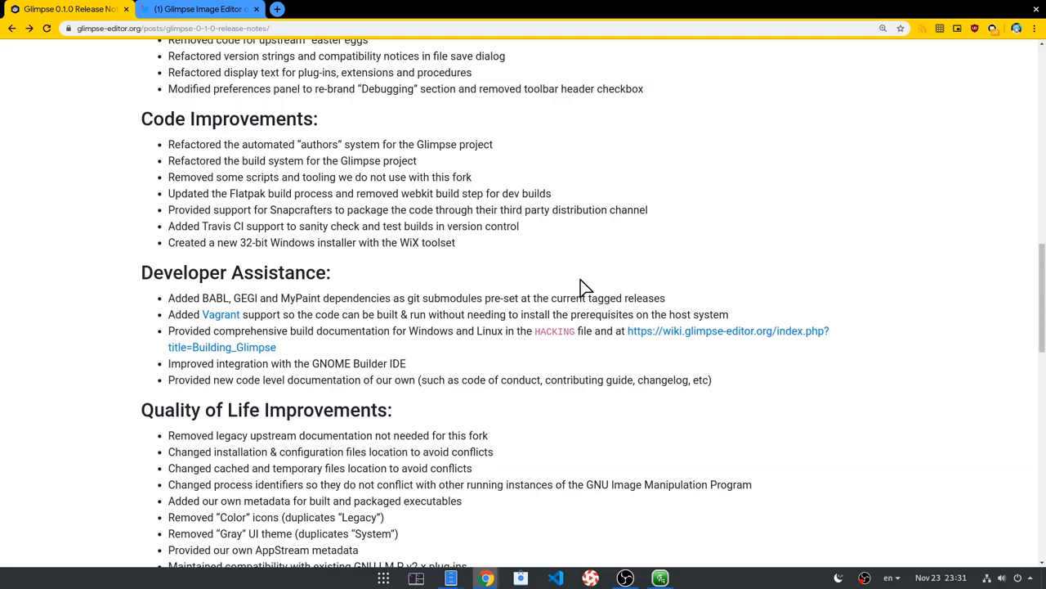
pyautogui.scroll(3)
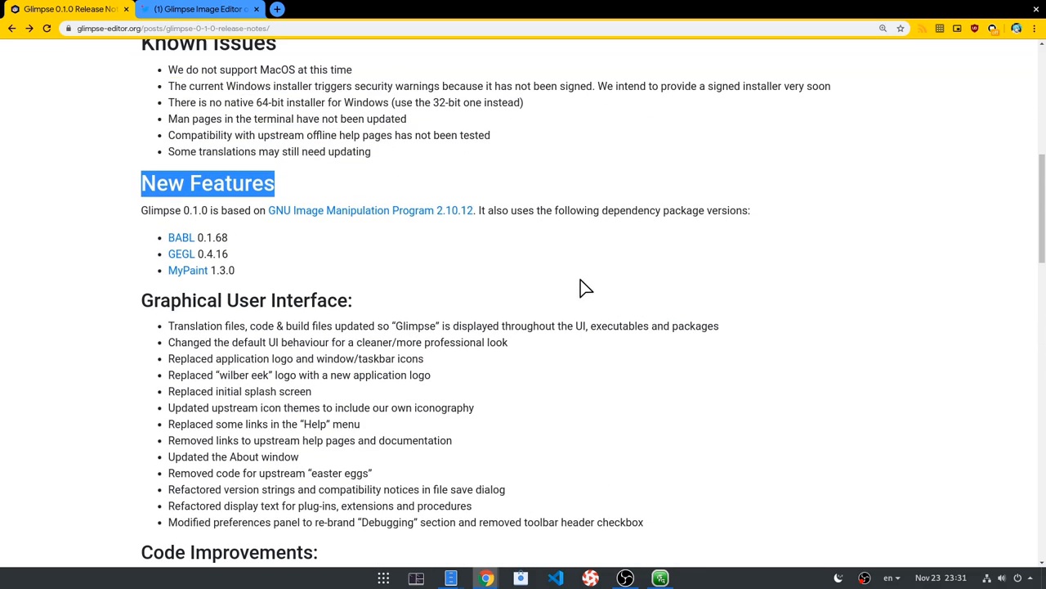
pyautogui.scroll(3)
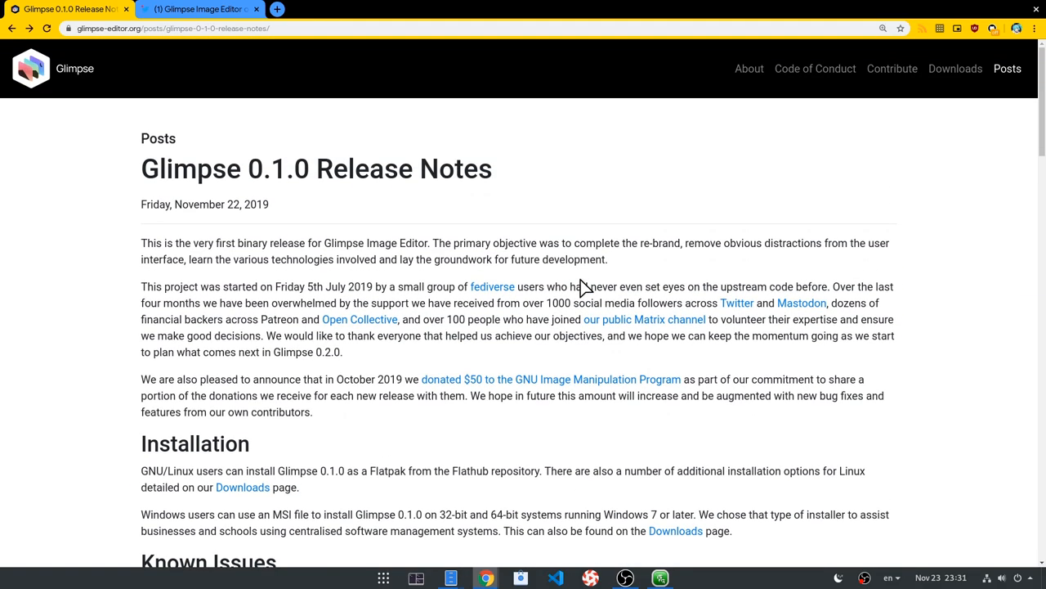
pyautogui.moveTo(330, 301)
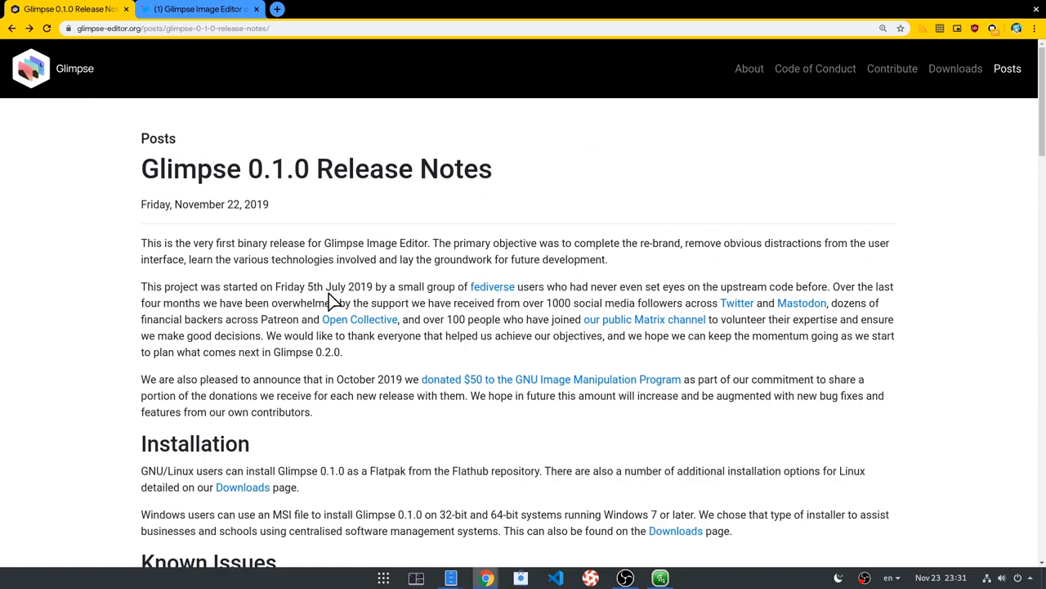
pyautogui.moveTo(204, 307)
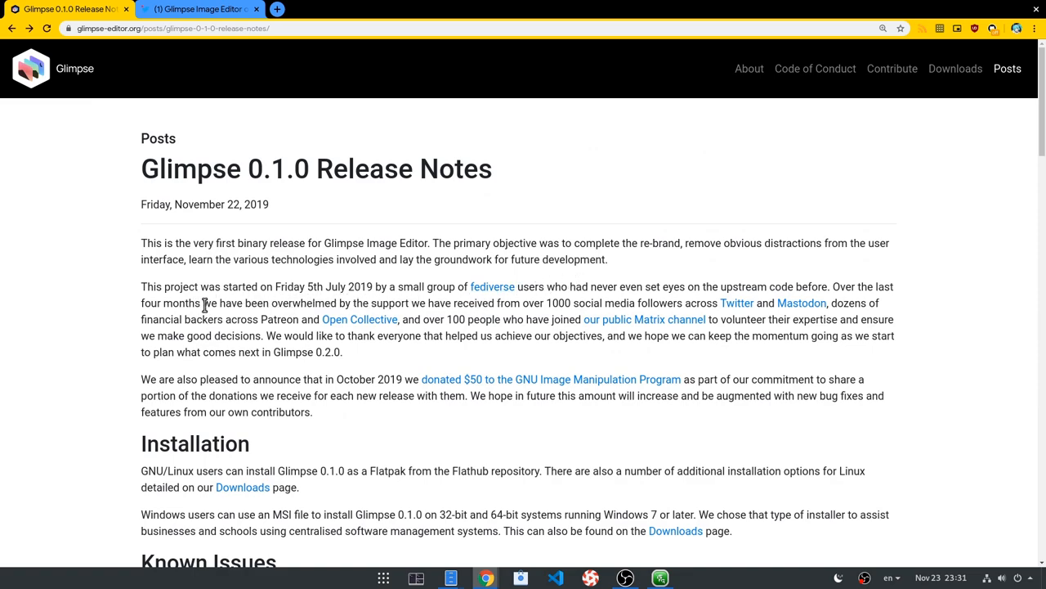
pyautogui.moveTo(199, 302); pyautogui.dragTo(662, 319)
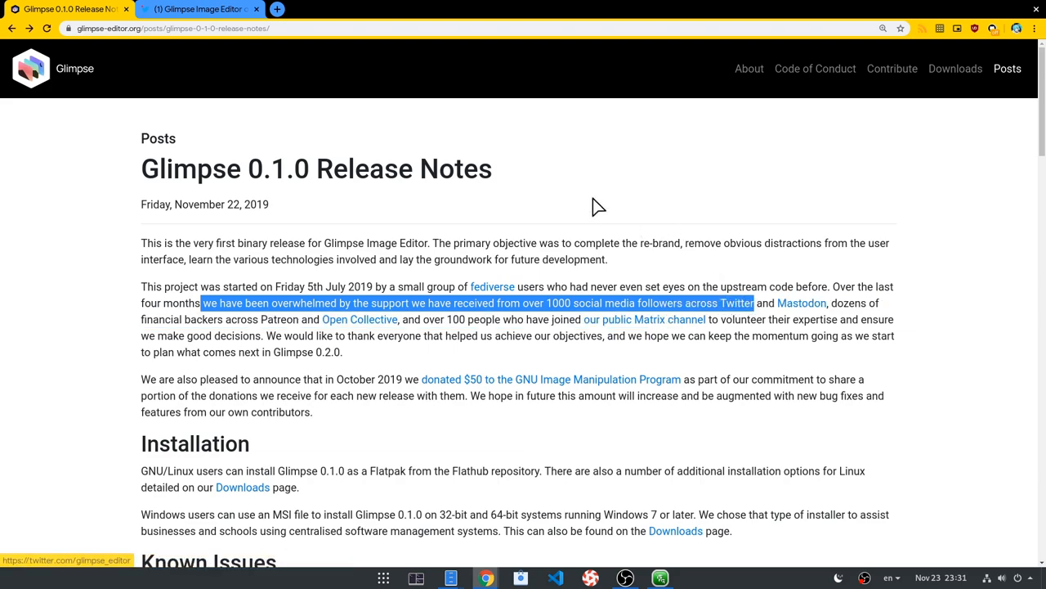
pyautogui.moveTo(552, 181)
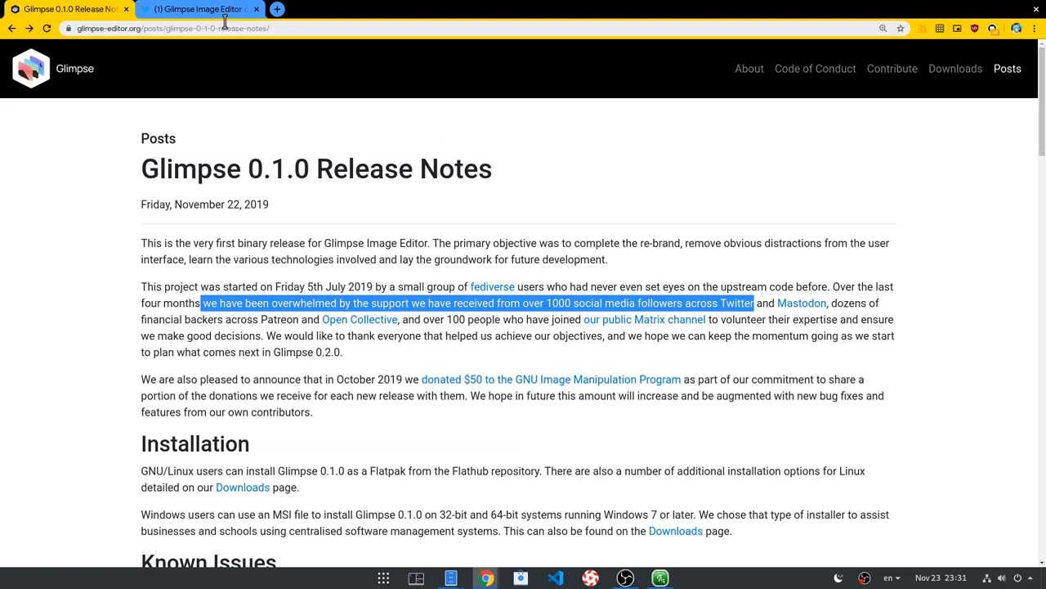
pyautogui.click(196, 10)
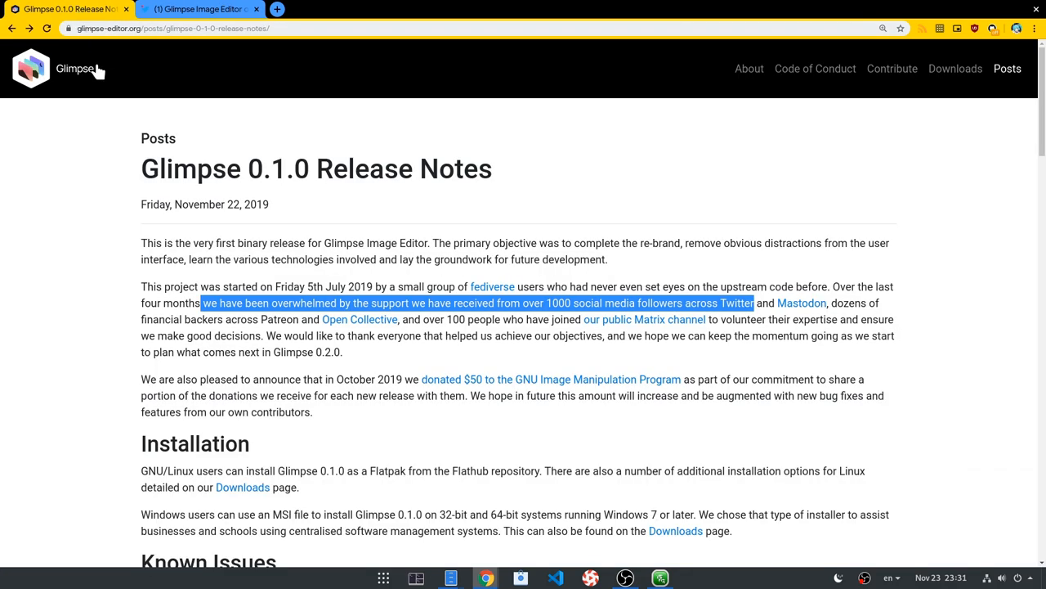
pyautogui.moveTo(131, 385)
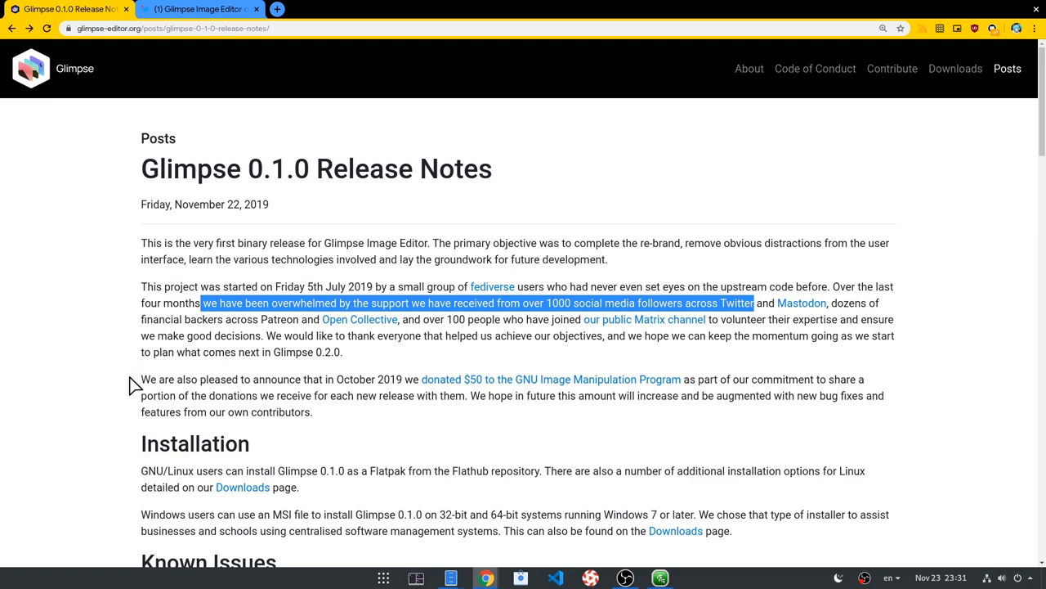
pyautogui.moveTo(141, 380); pyautogui.dragTo(510, 379)
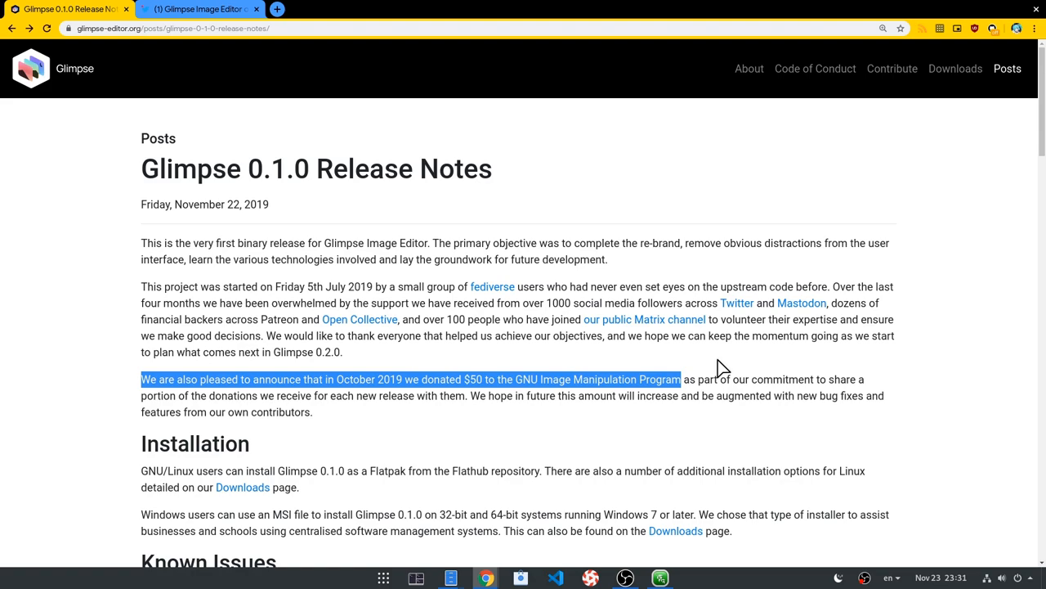
pyautogui.moveTo(736, 361)
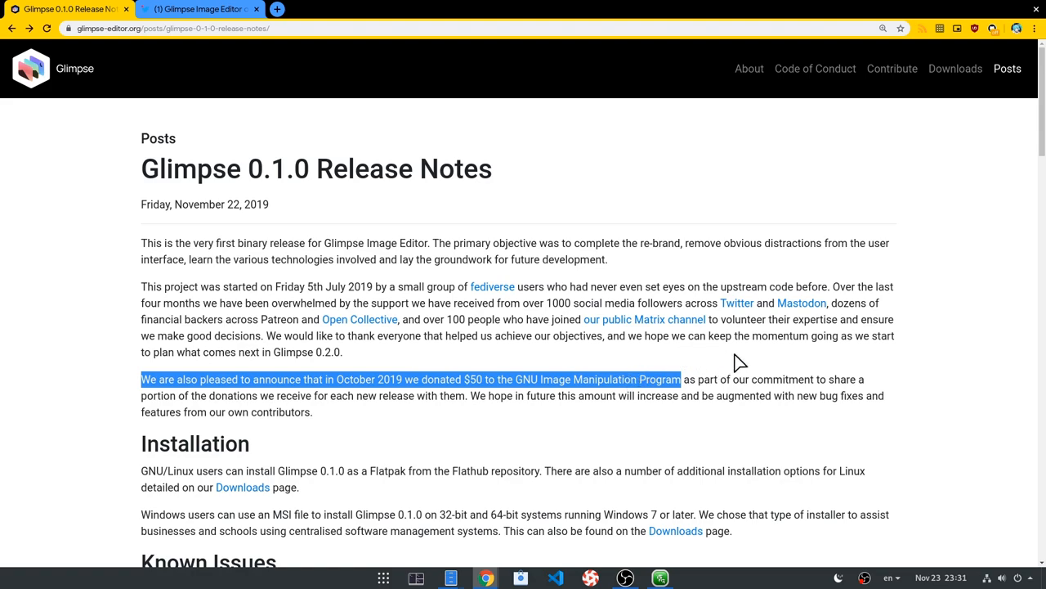
pyautogui.moveTo(713, 366)
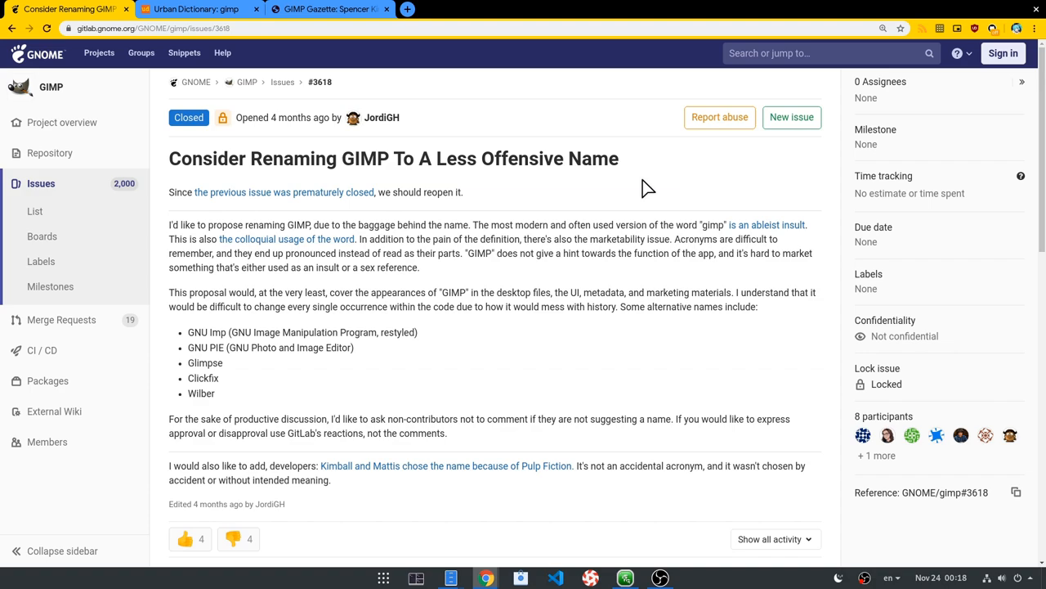
# Highlight the title of GitLab issue #3618 on renaming GIMP, then move on to Urban Dictionary
pyautogui.tripleClick(393, 159)
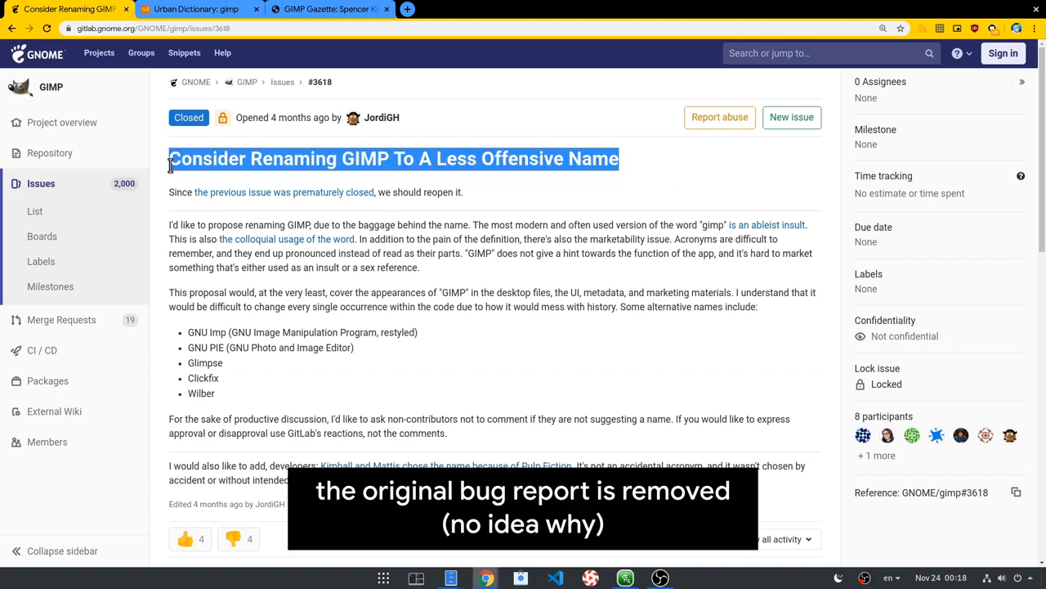
pyautogui.moveTo(165, 245)
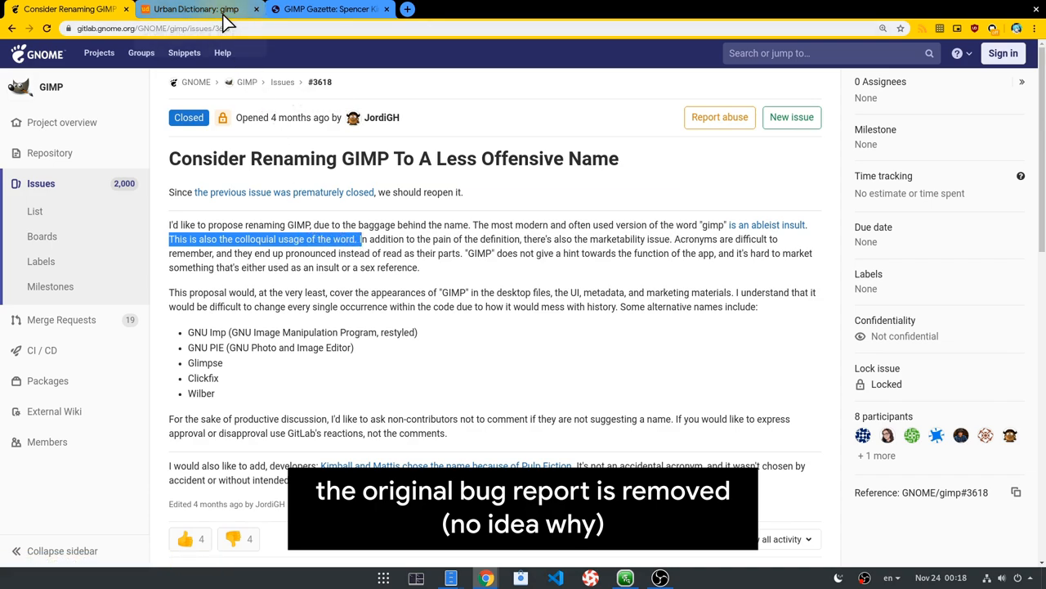
pyautogui.click(196, 9)
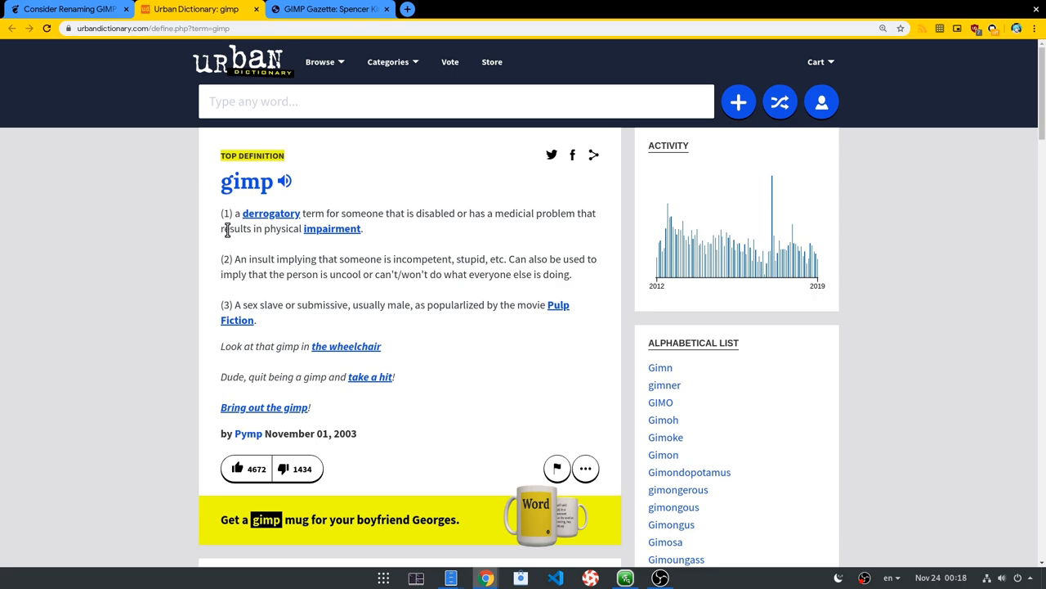
# Highlight the second and third Urban Dictionary definitions of 'gimp', then move to the GIMP Gazette interview
pyautogui.moveTo(232, 259); pyautogui.dragTo(340, 259)
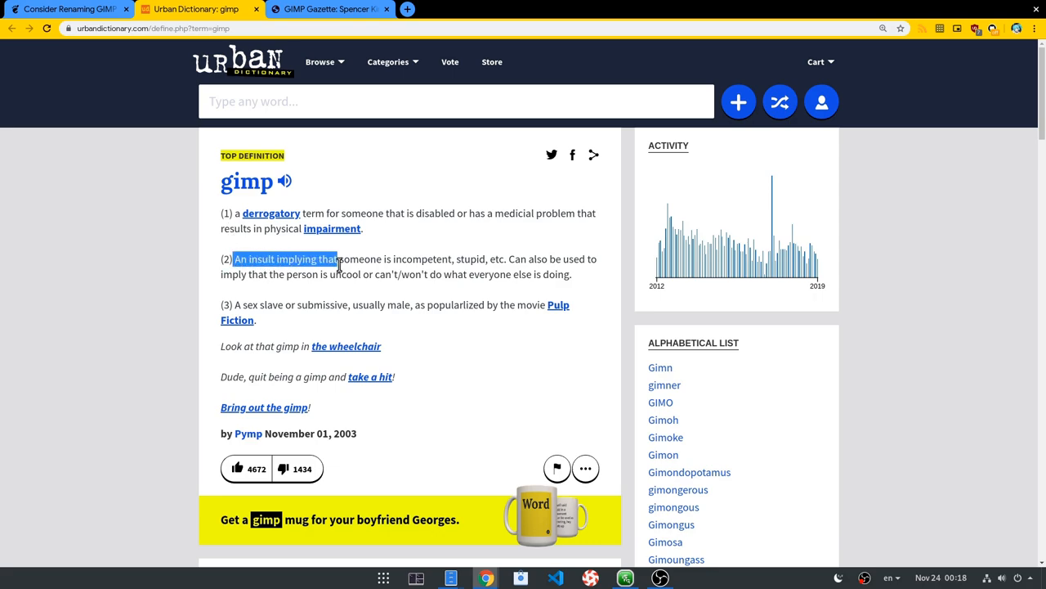
pyautogui.moveTo(335, 259); pyautogui.dragTo(506, 258)
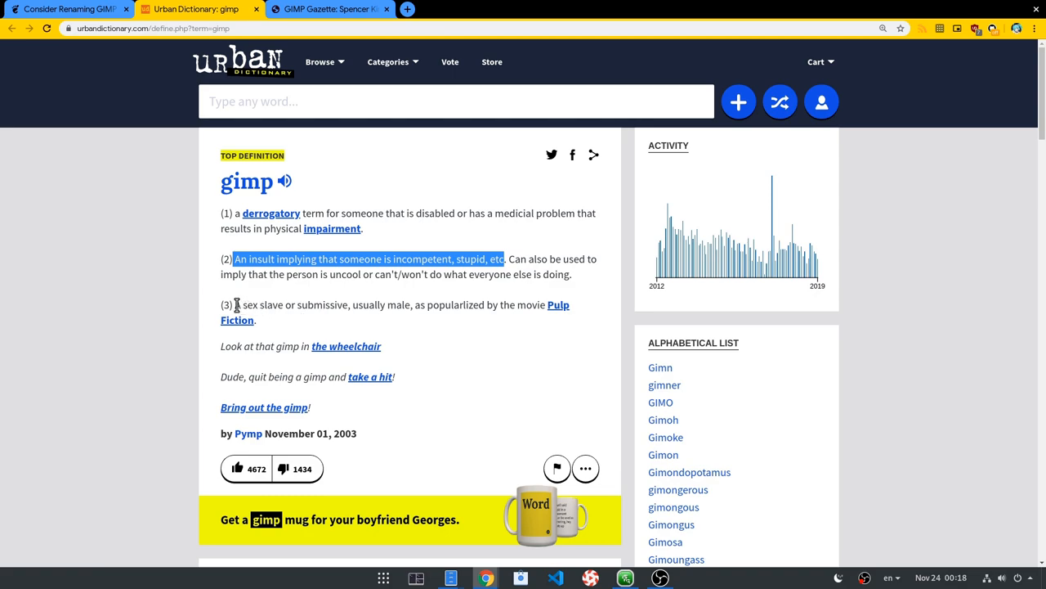
pyautogui.moveTo(237, 304); pyautogui.dragTo(255, 319)
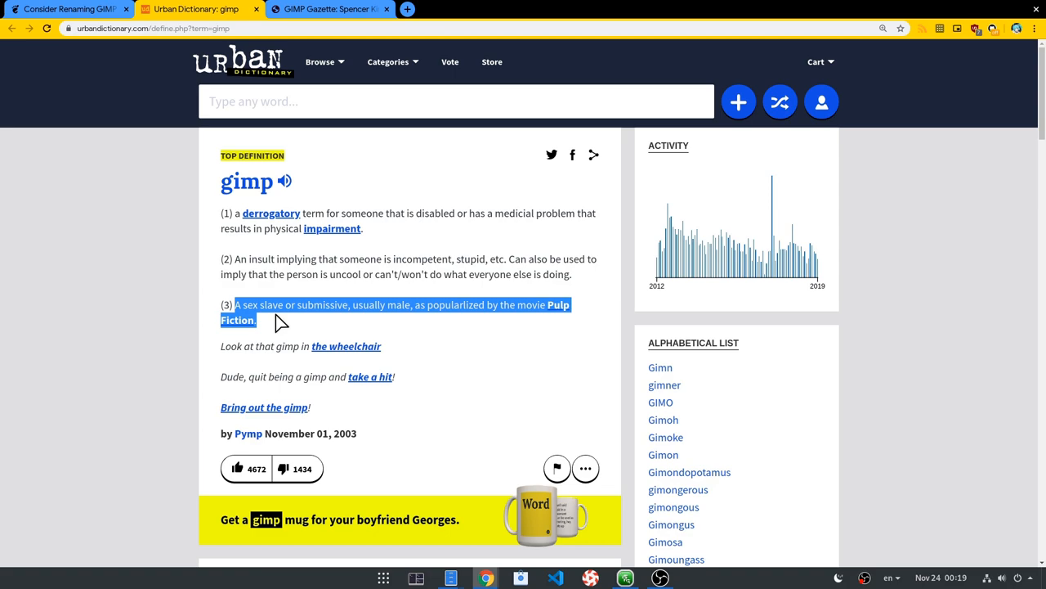
pyautogui.click(327, 10)
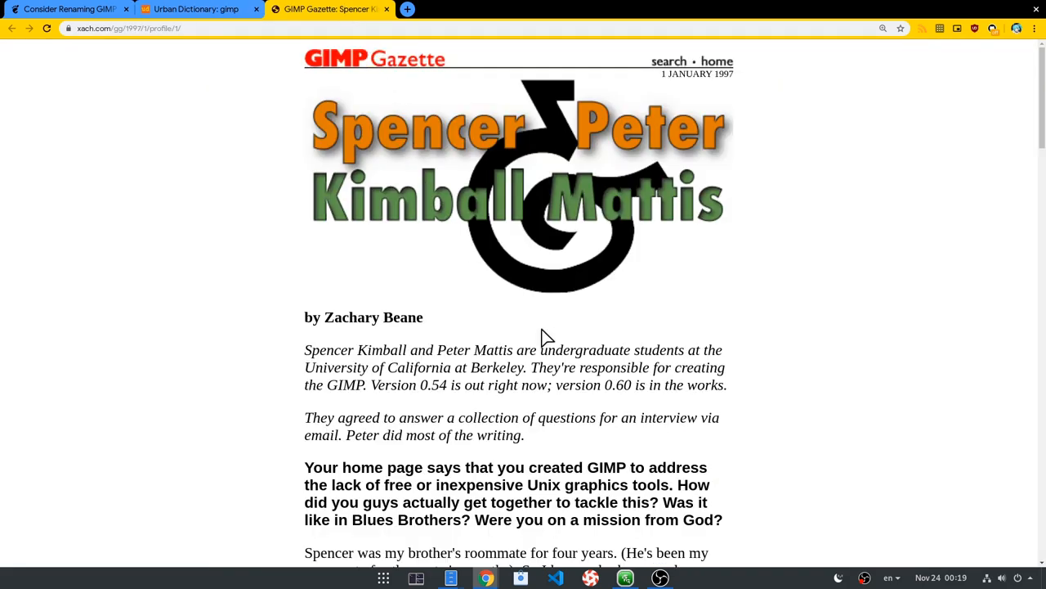
# Scroll to and highlight the interview paragraph on how the Pulp Fiction-inspired name GIMP was chosen
pyautogui.scroll(-3)
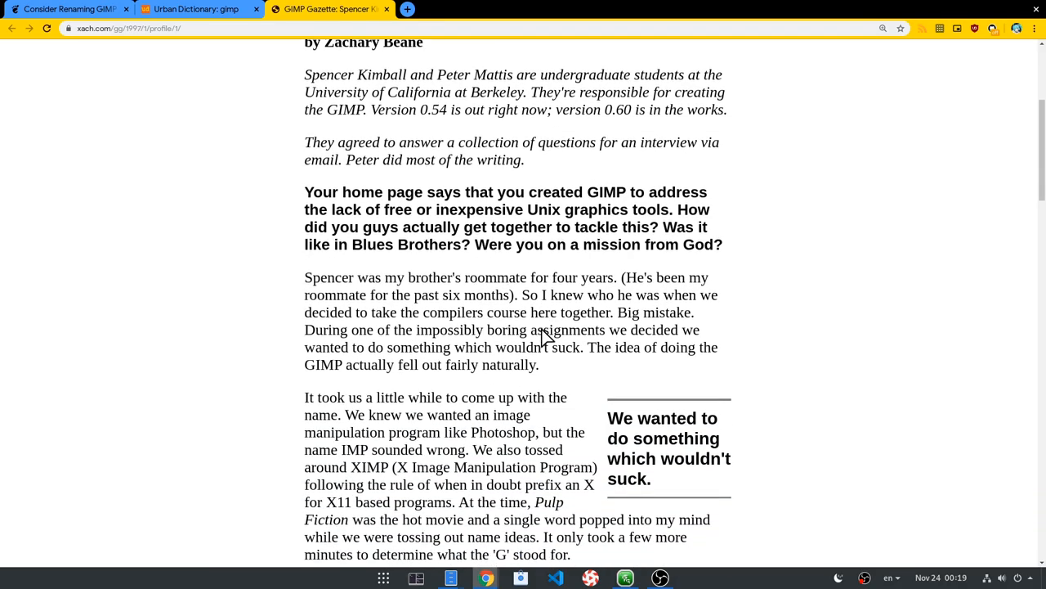
pyautogui.scroll(-3)
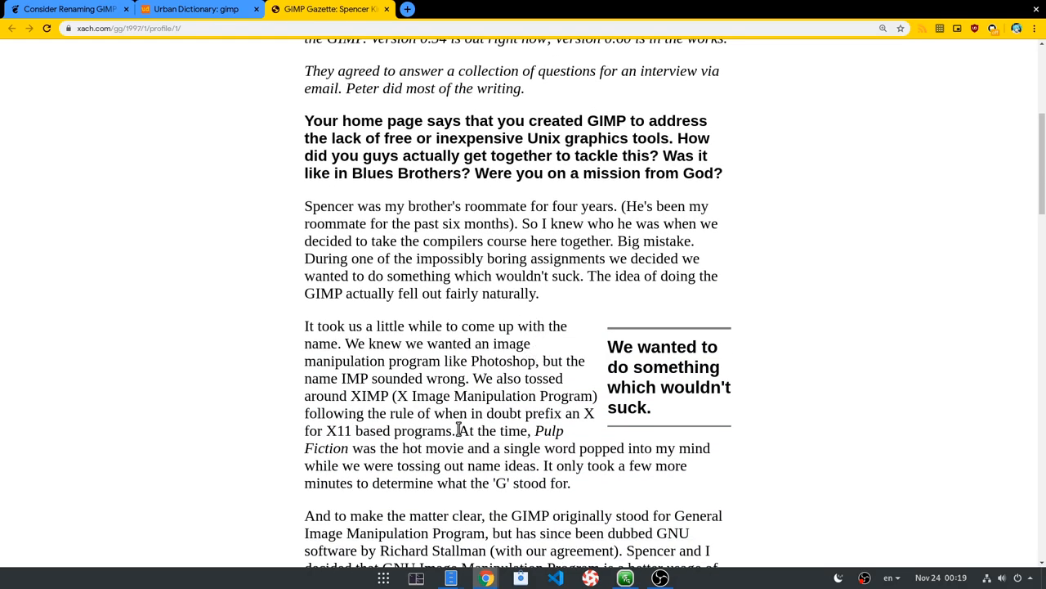
pyautogui.moveTo(458, 431); pyautogui.dragTo(726, 482)
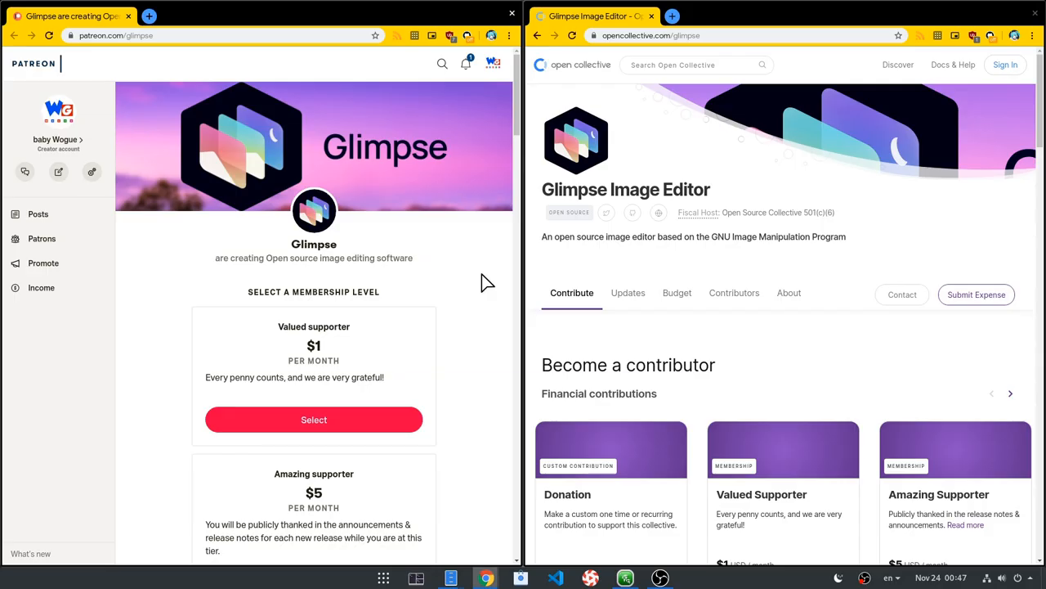
pyautogui.scroll(-3)
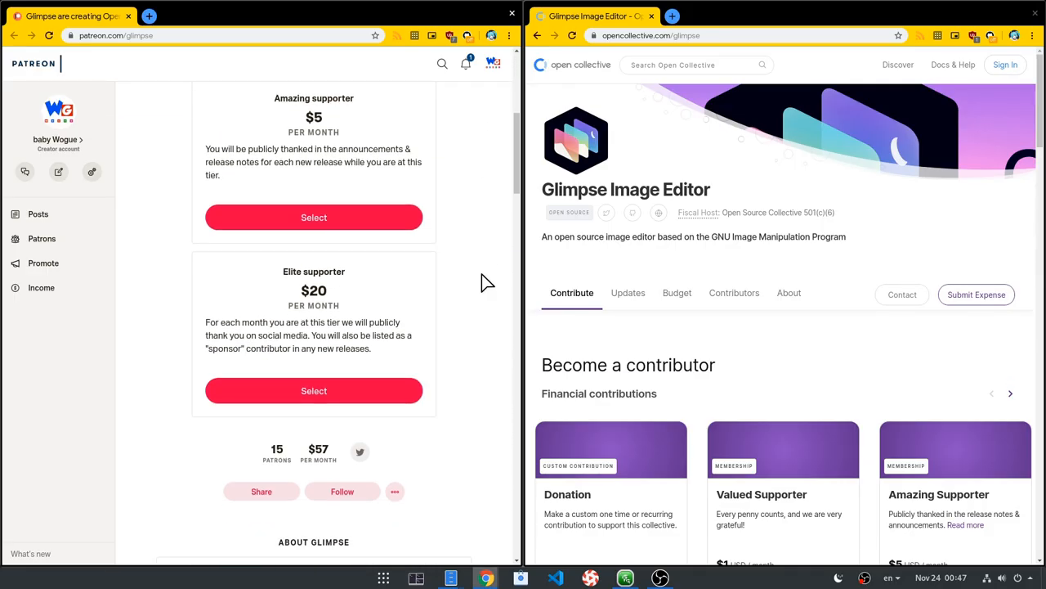
pyautogui.scroll(-3)
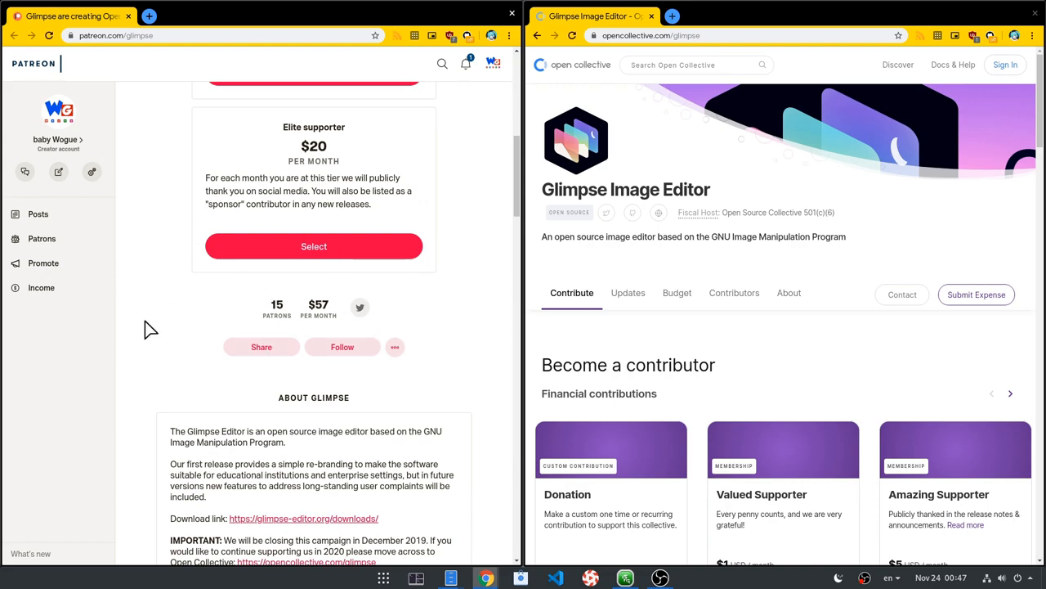
pyautogui.scroll(-3)
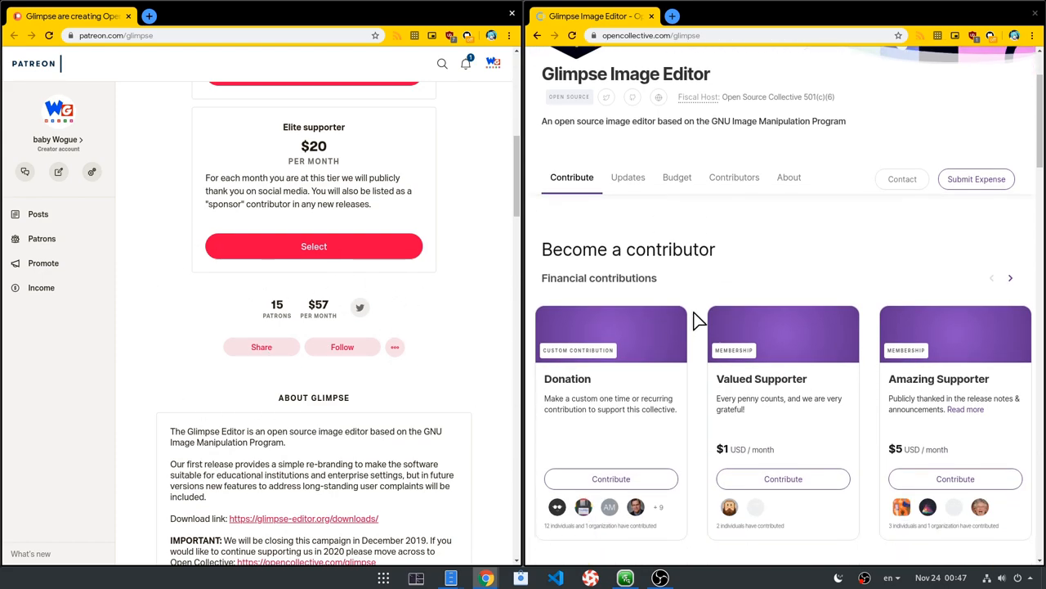
pyautogui.scroll(-3)
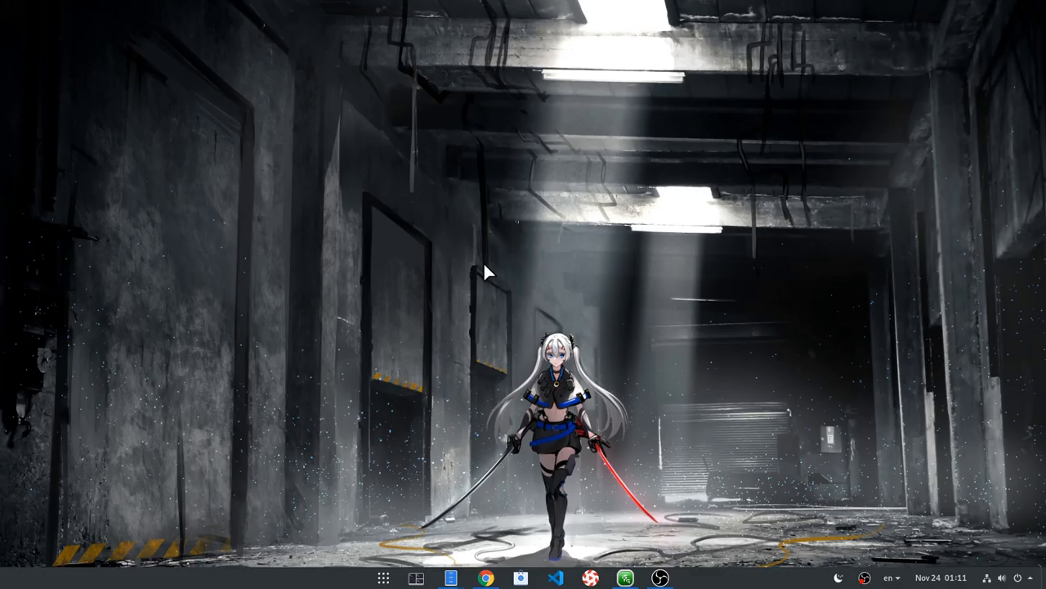
# Search the Activities overview for 'glim' to find Glimpse Image Editor
pyautogui.click(416, 579)
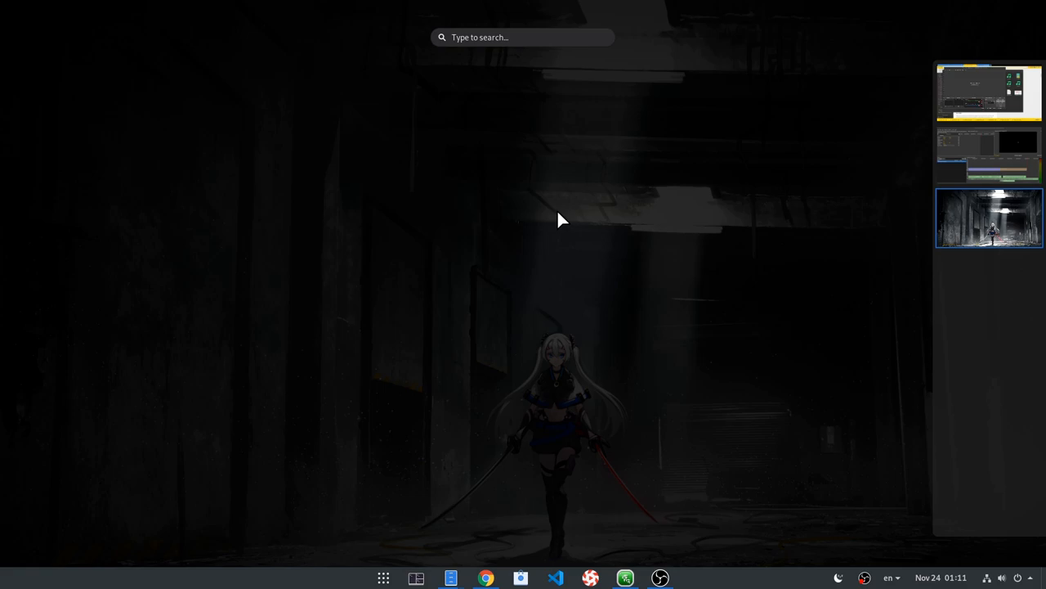
pyautogui.write('glim')
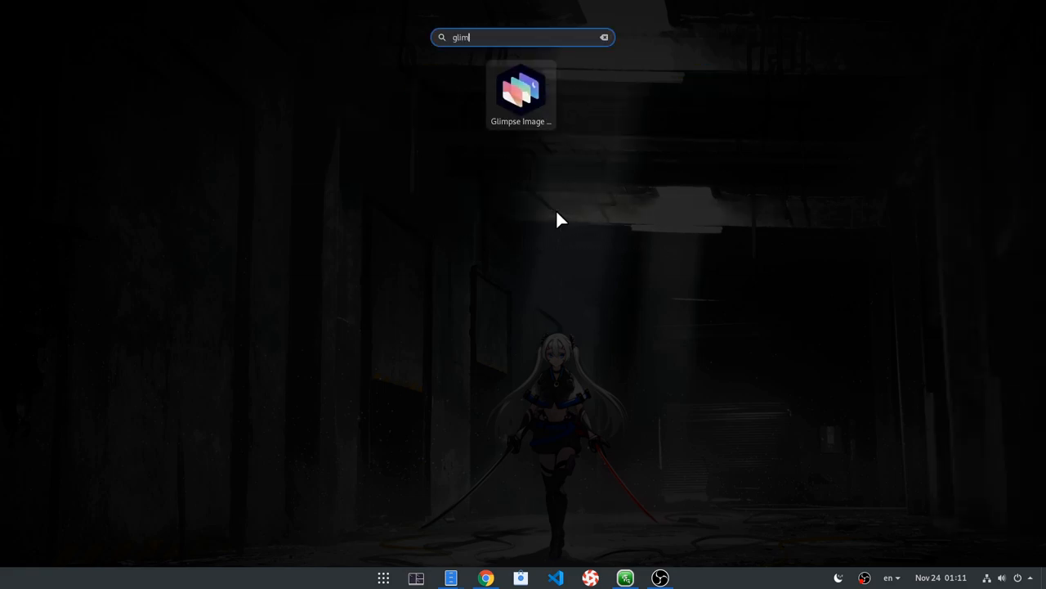
pyautogui.moveTo(547, 121)
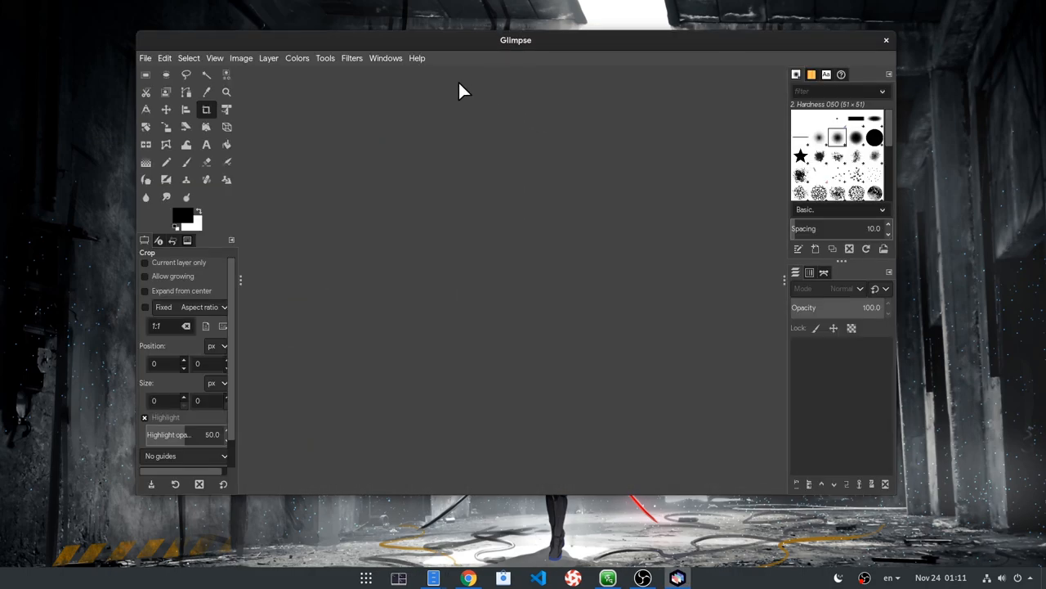
# Show the About Glimpse dialog from the Help menu
pyautogui.click(417, 58)
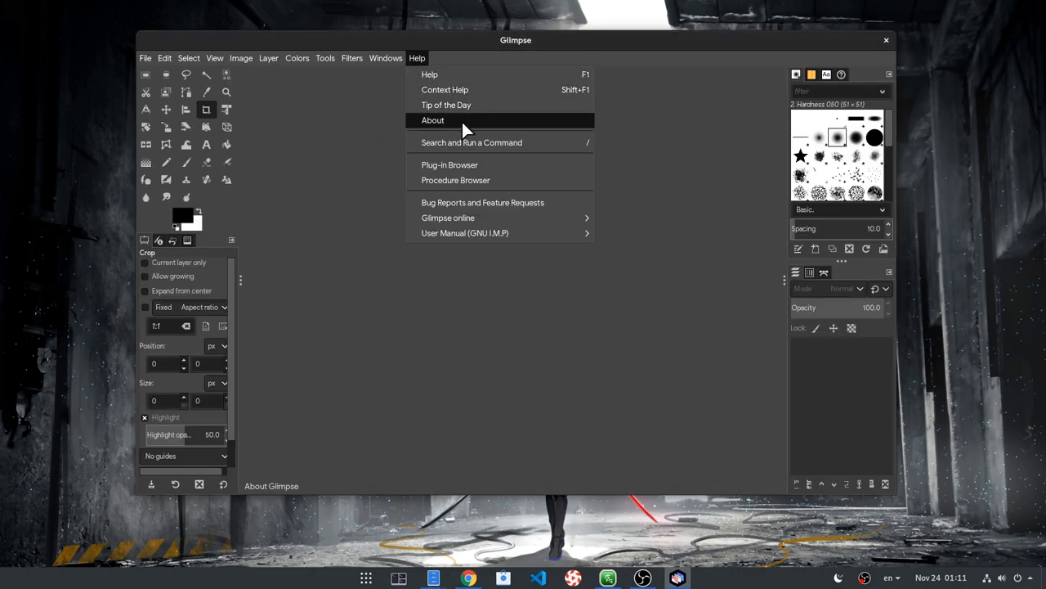
pyautogui.click(432, 121)
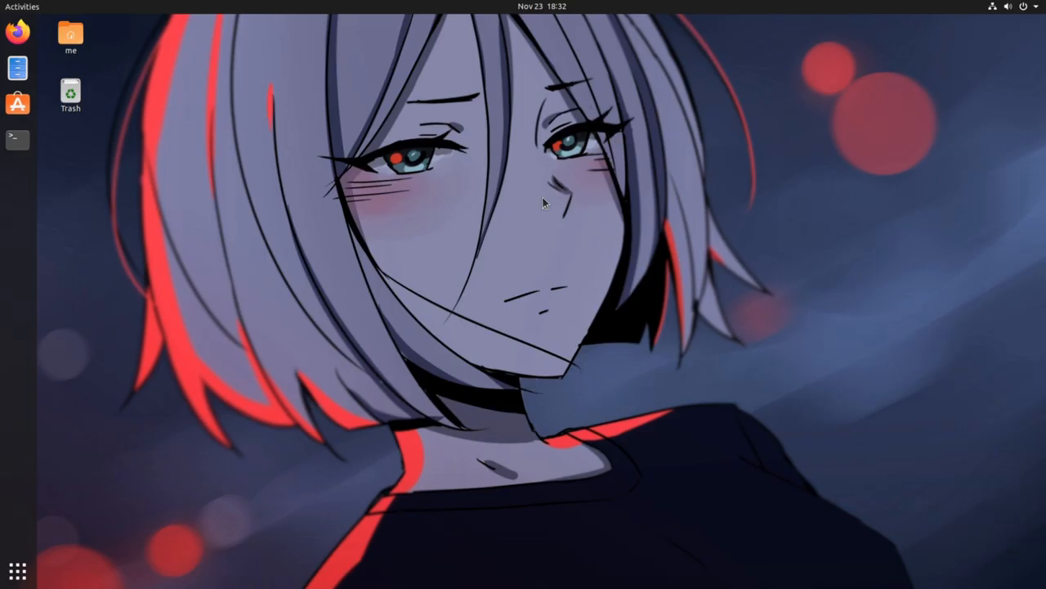
pyautogui.moveTo(507, 111)
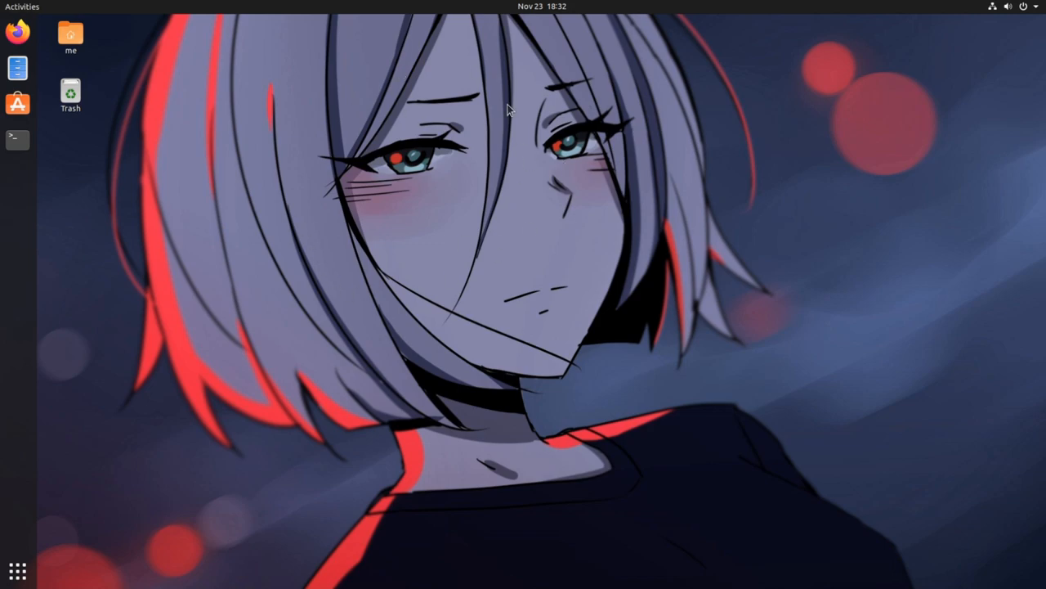
pyautogui.moveTo(456, 113)
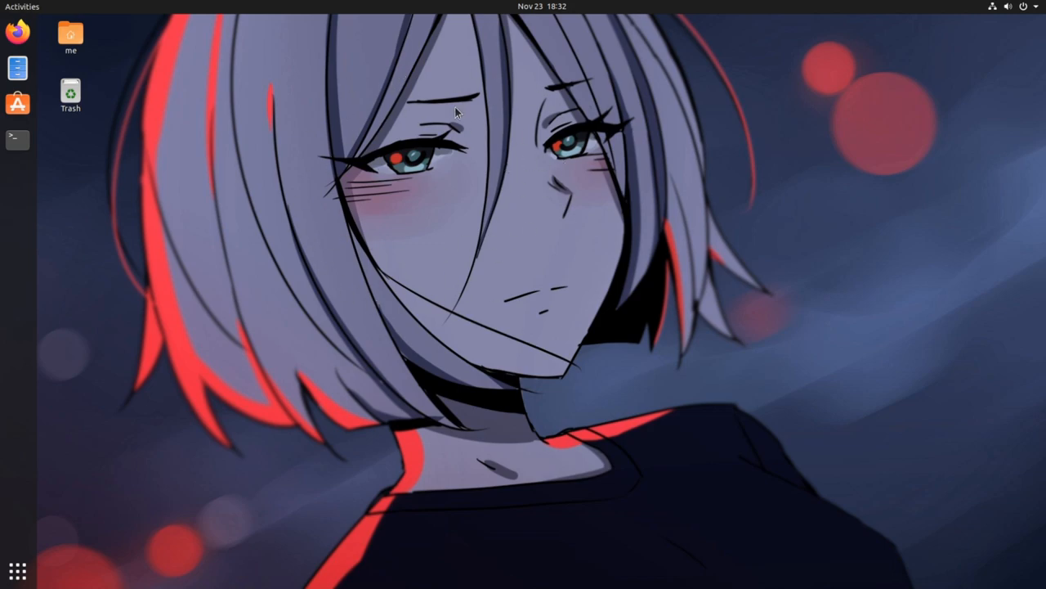
pyautogui.moveTo(350, 303)
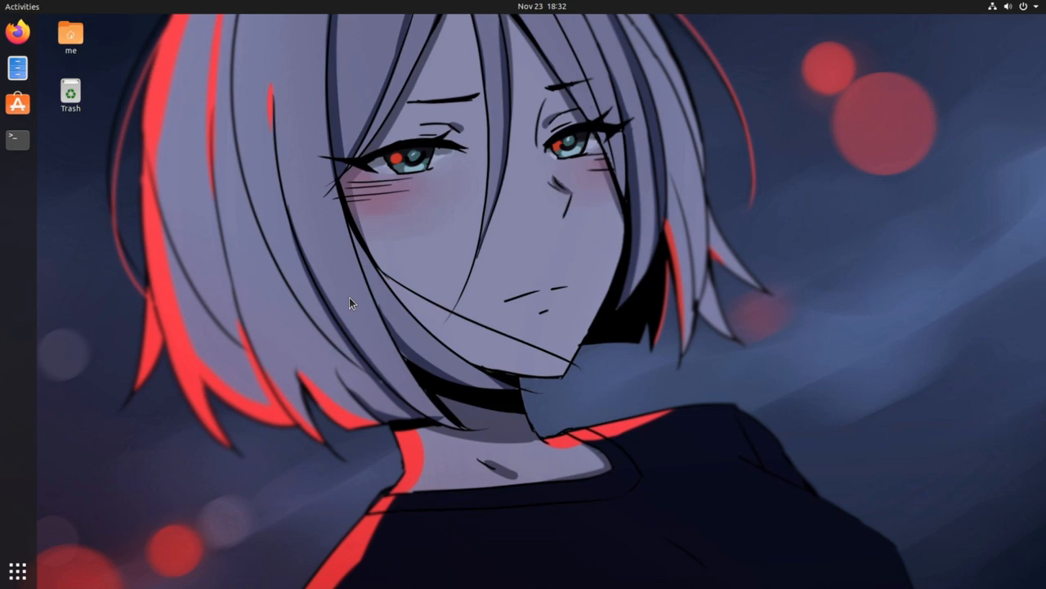
# Open Ubuntu Settings from the desktop's right-click menu
pyautogui.rightClick(422, 145)
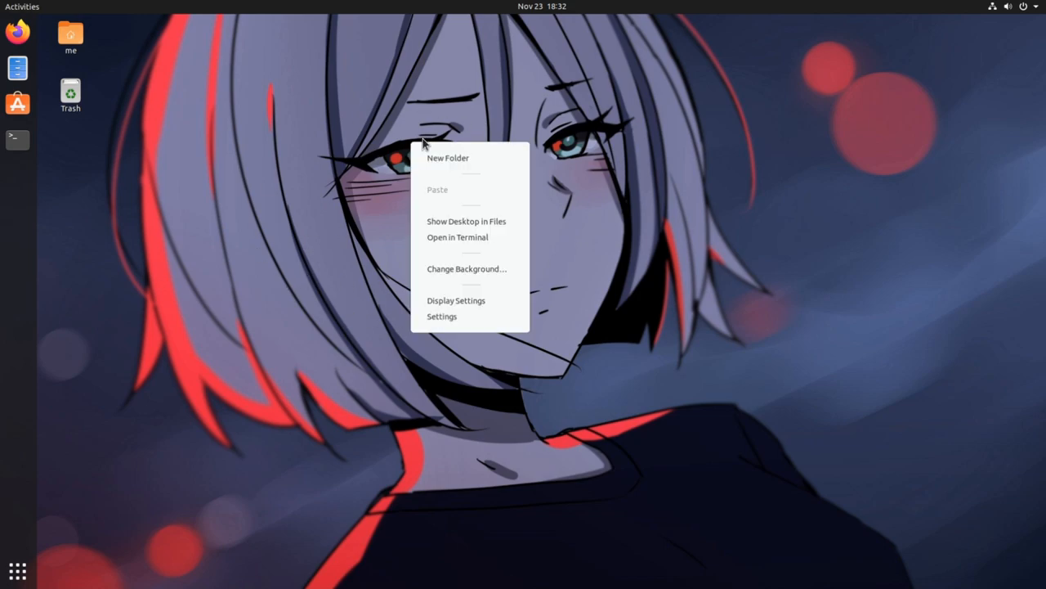
pyautogui.click(441, 317)
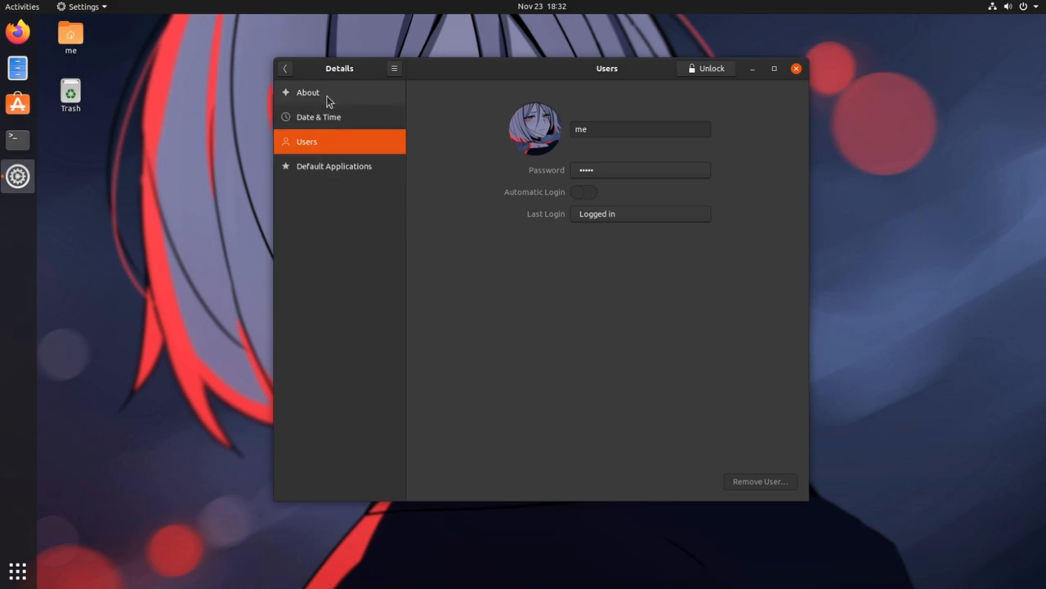
# Show the About page listing Ubuntu Focal Fossa, 3.8 GiB memory and GNOME 3.34.1
pyautogui.click(307, 91)
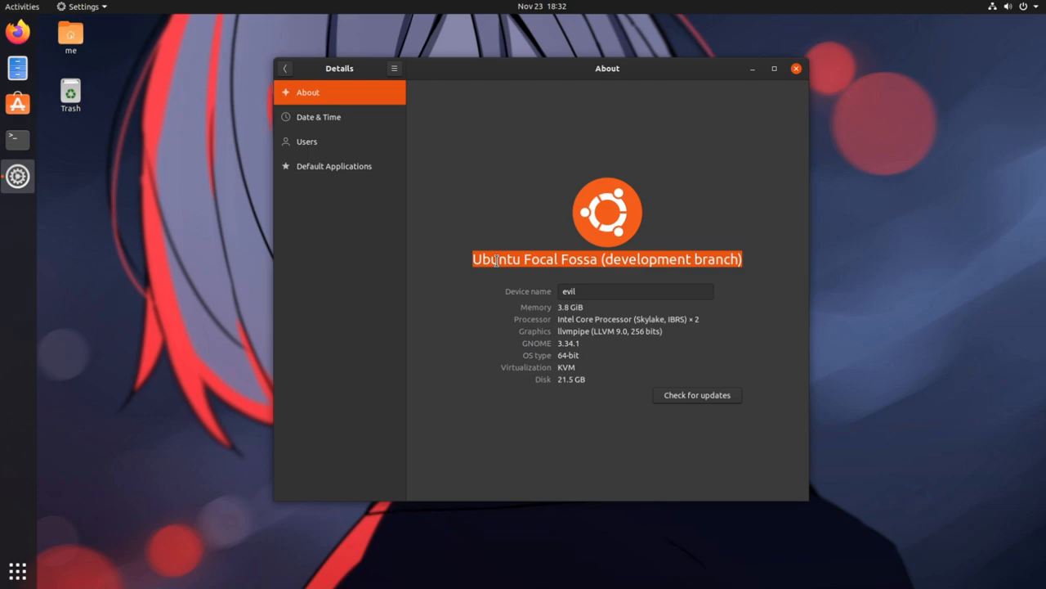